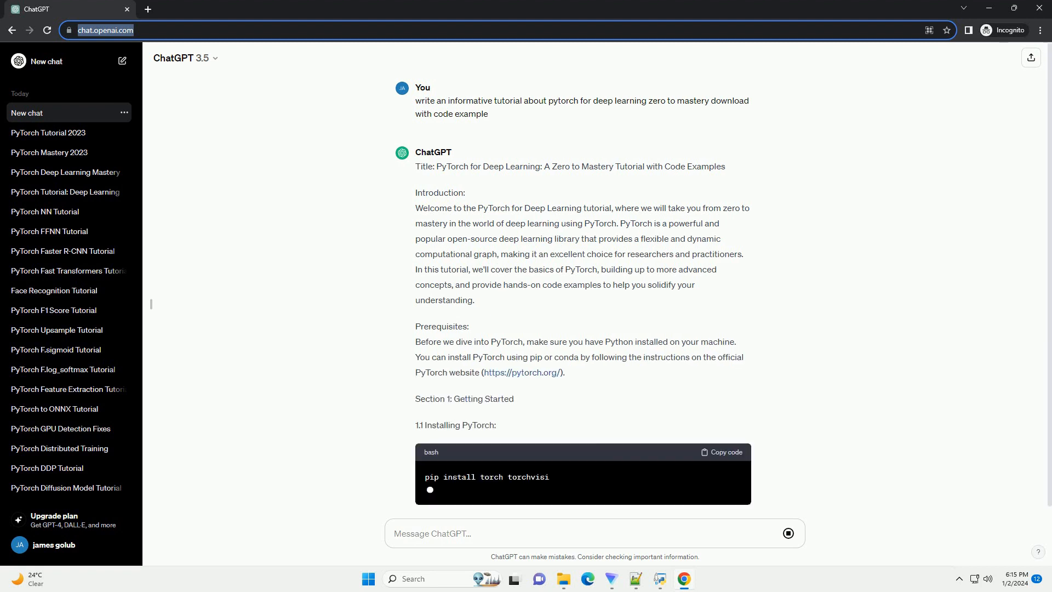
{"action": "scroll", "scroll_direction": "down", "scroll_amount": 3}
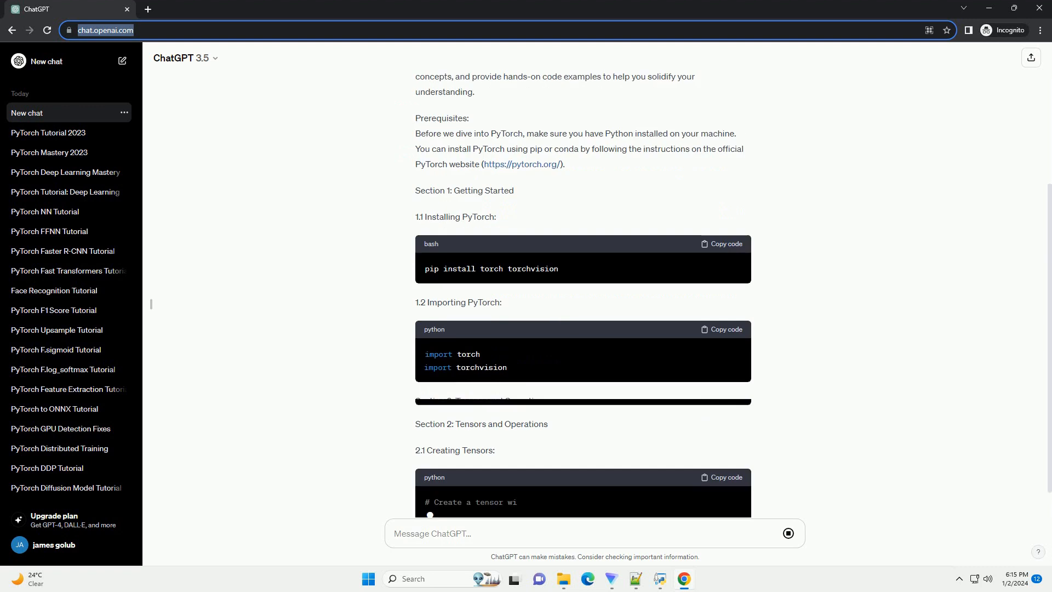
{"action": "scroll", "scroll_direction": "down", "scroll_amount": 3}
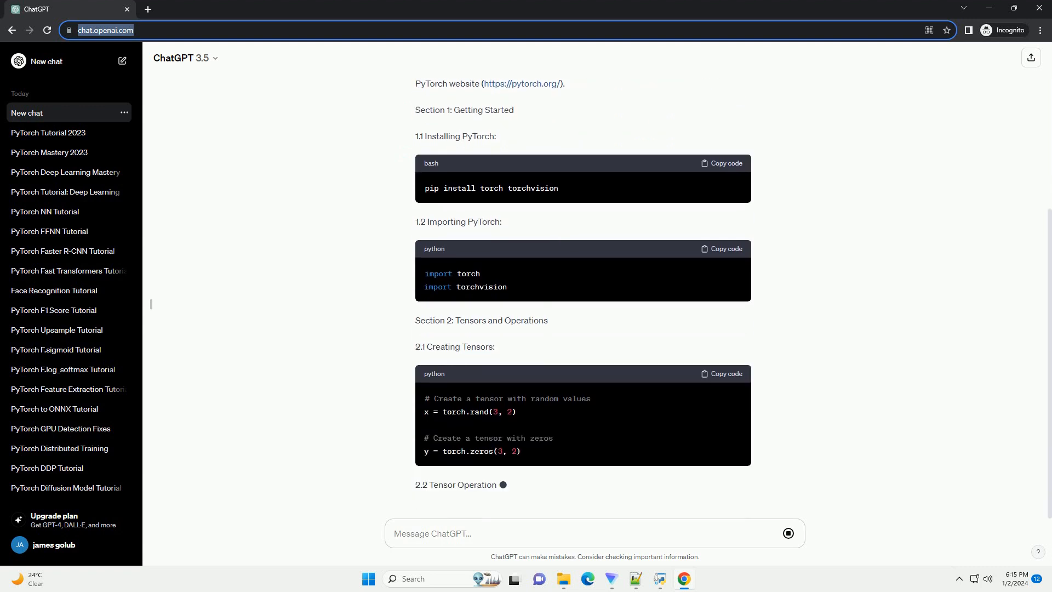
{"action": "scroll", "scroll_direction": "down", "scroll_amount": 3}
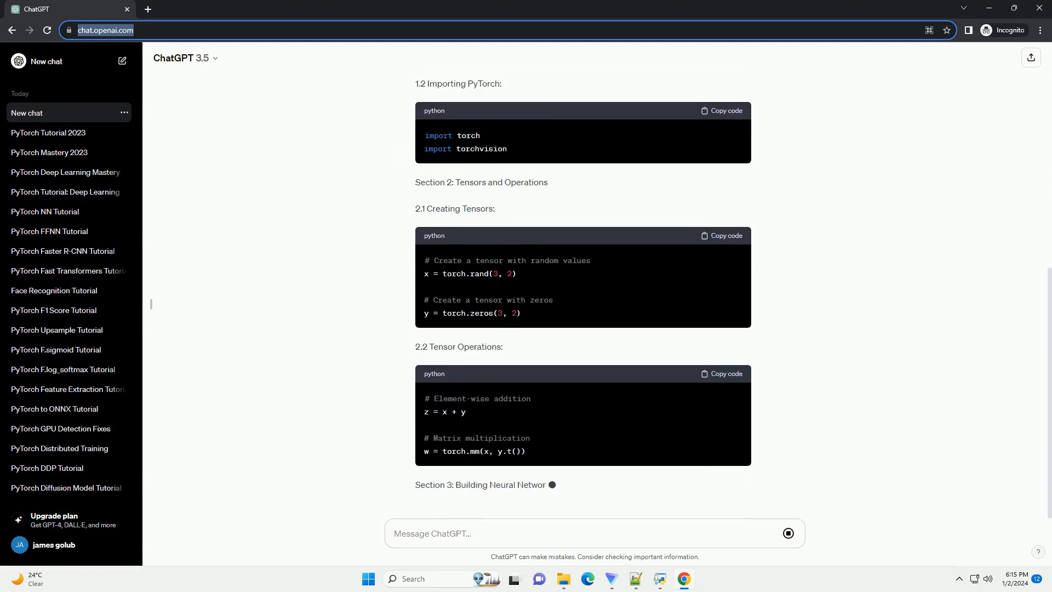
{"action": "scroll", "scroll_direction": "down", "scroll_amount": 3}
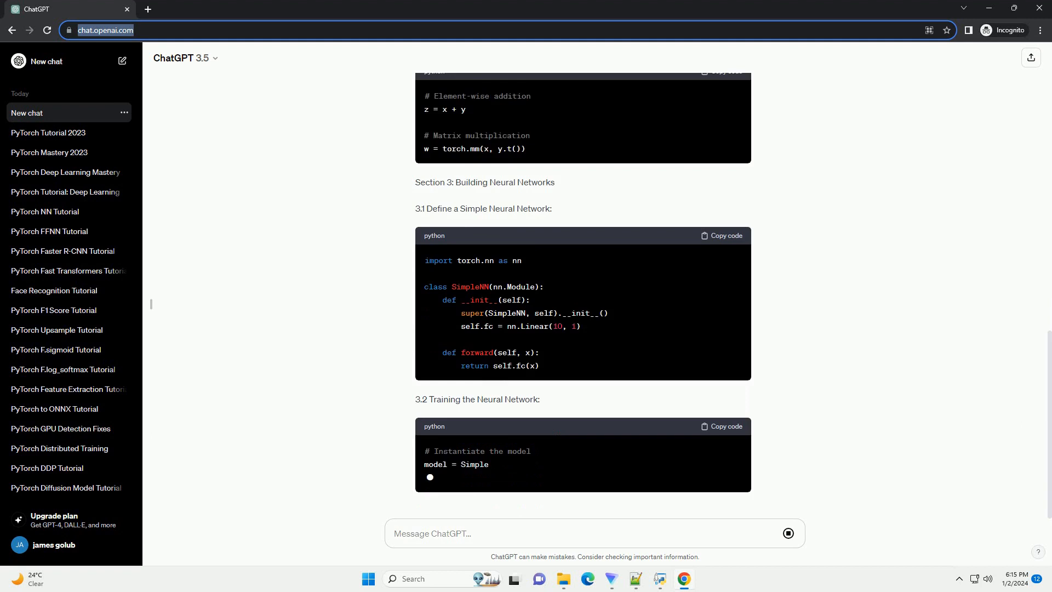
{"action": "scroll", "scroll_direction": "down", "scroll_amount": 3}
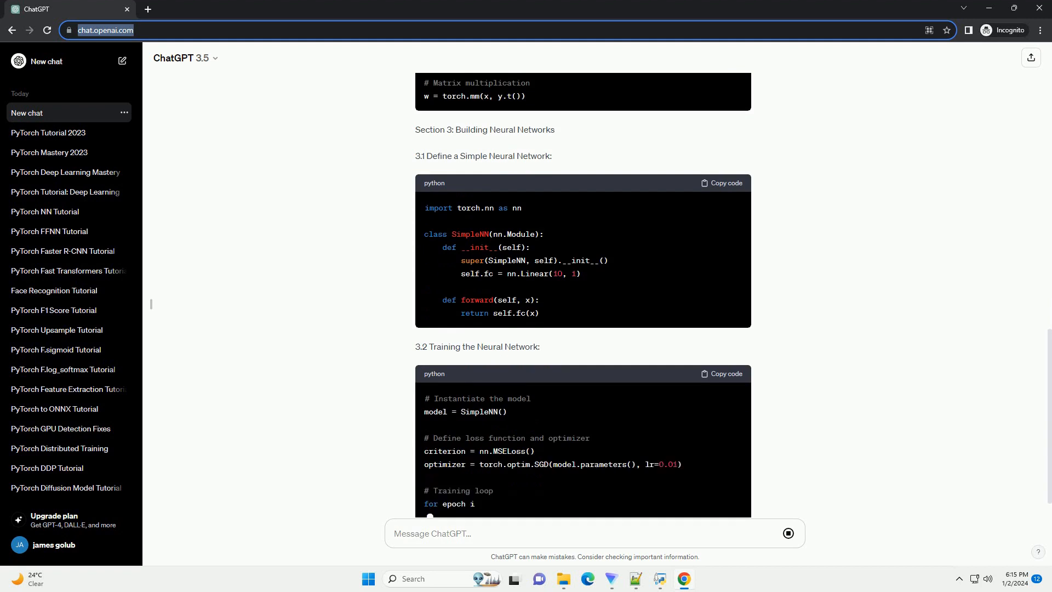
{"action": "scroll", "scroll_direction": "down", "scroll_amount": 3}
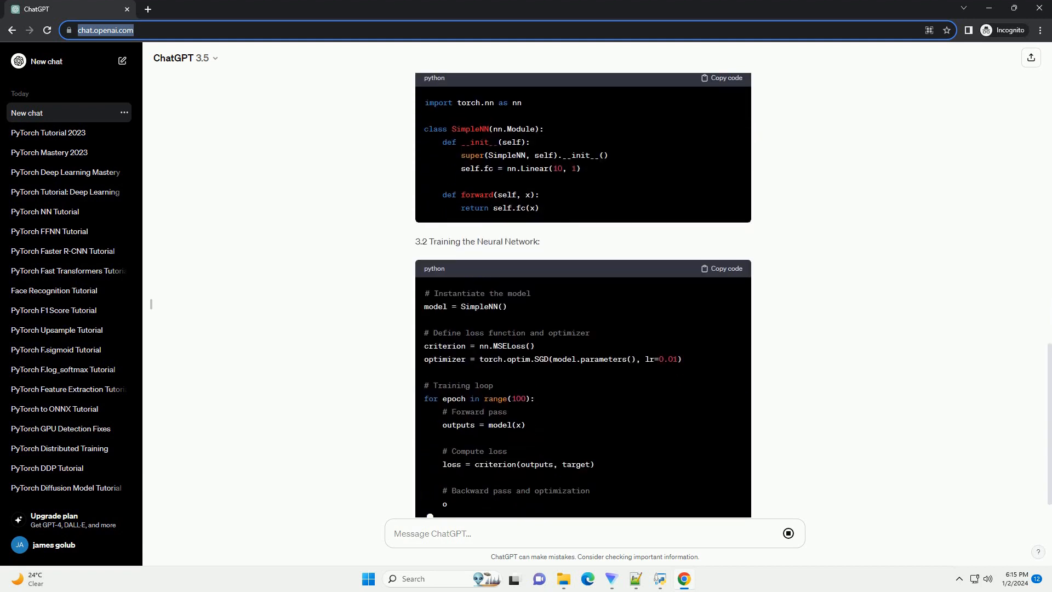
{"action": "scroll", "scroll_direction": "down", "scroll_amount": 3}
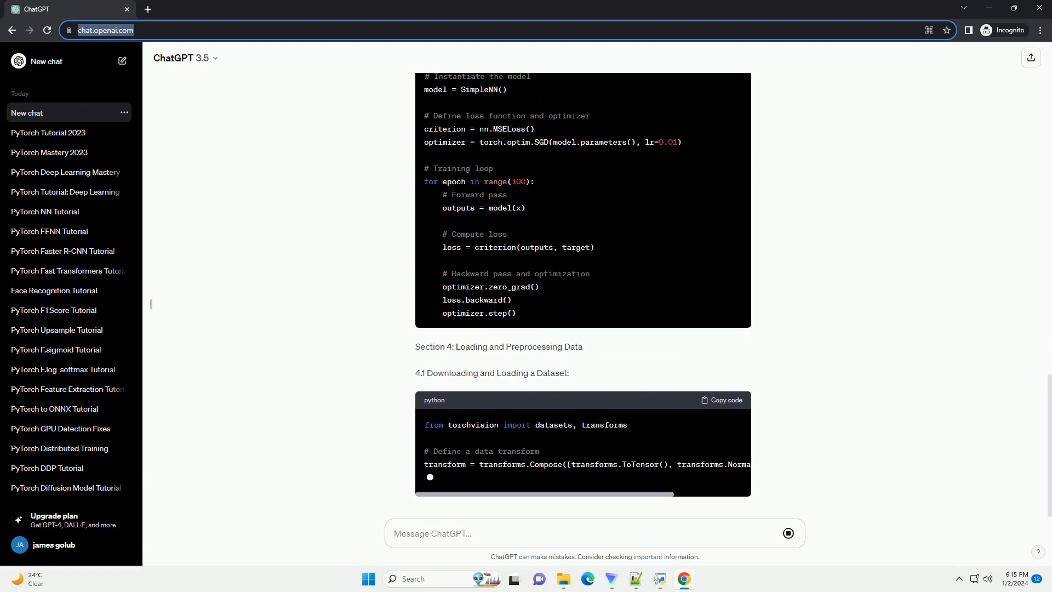
{"action": "scroll", "scroll_direction": "down", "scroll_amount": 3}
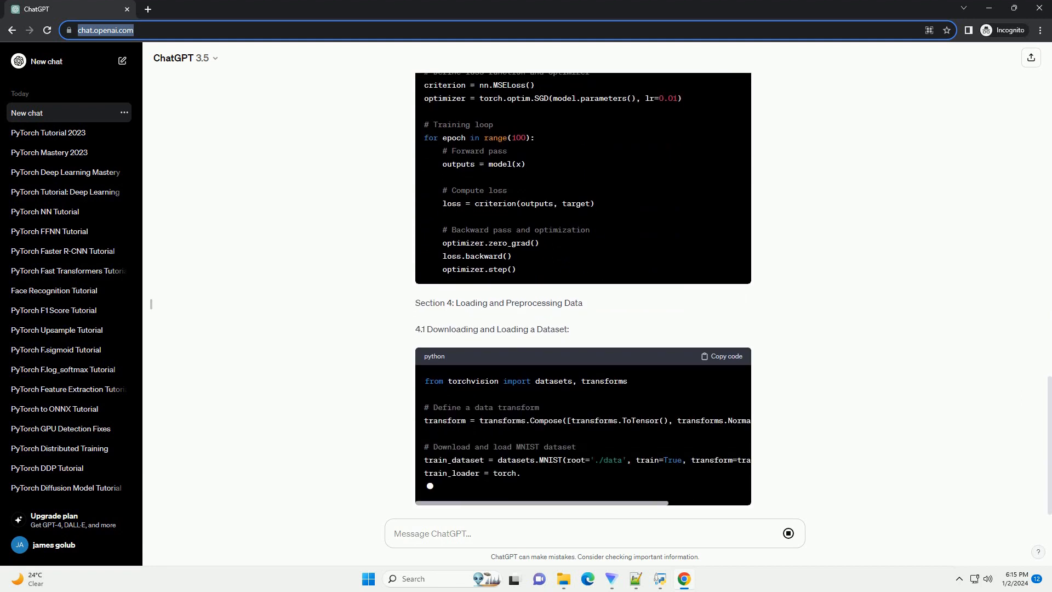
{"action": "scroll", "scroll_direction": "down", "scroll_amount": 3}
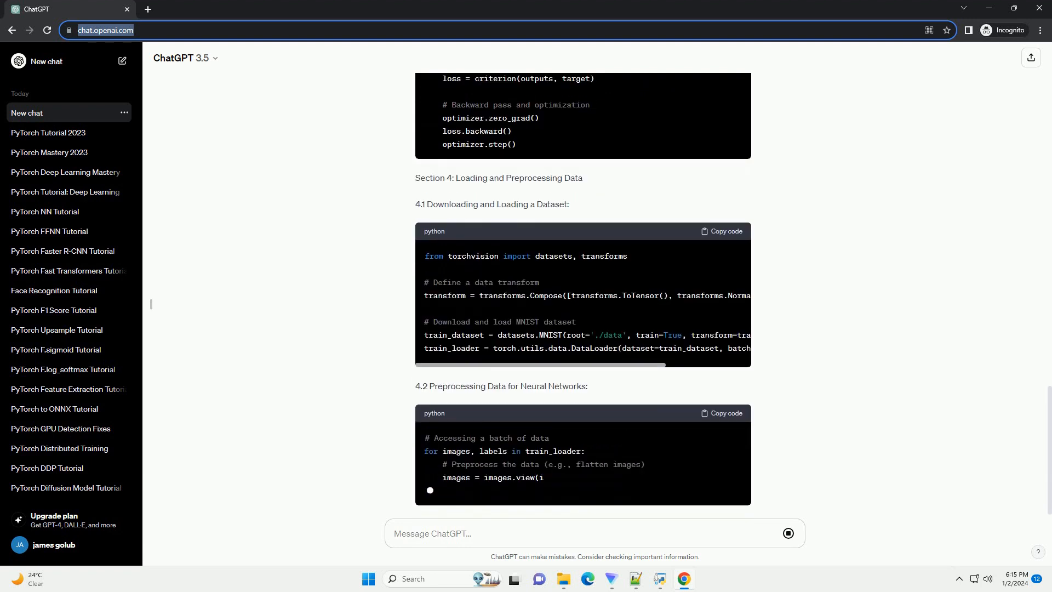
{"action": "scroll", "scroll_direction": "down", "scroll_amount": 3}
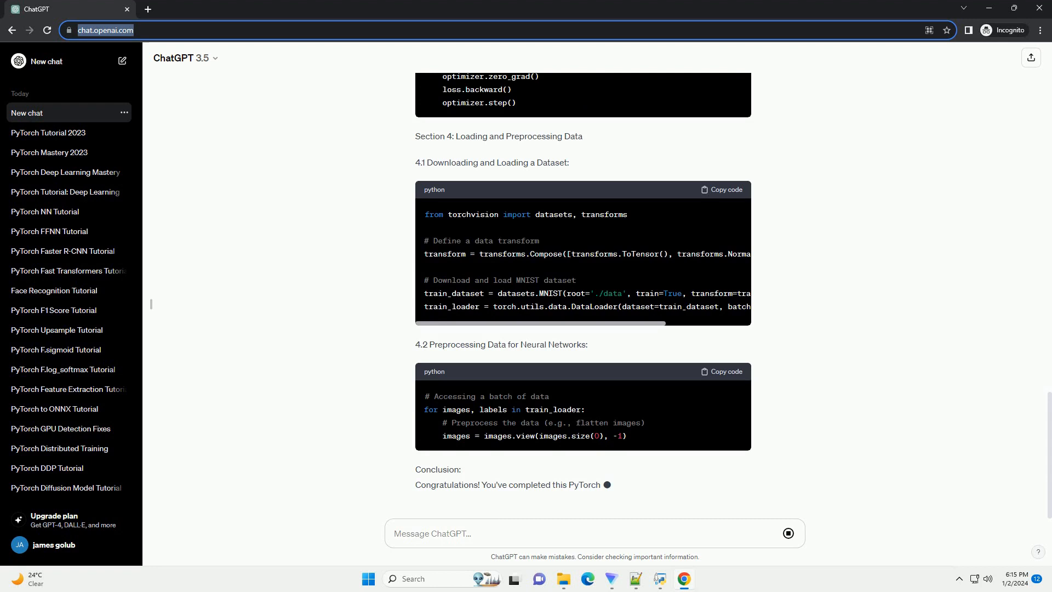